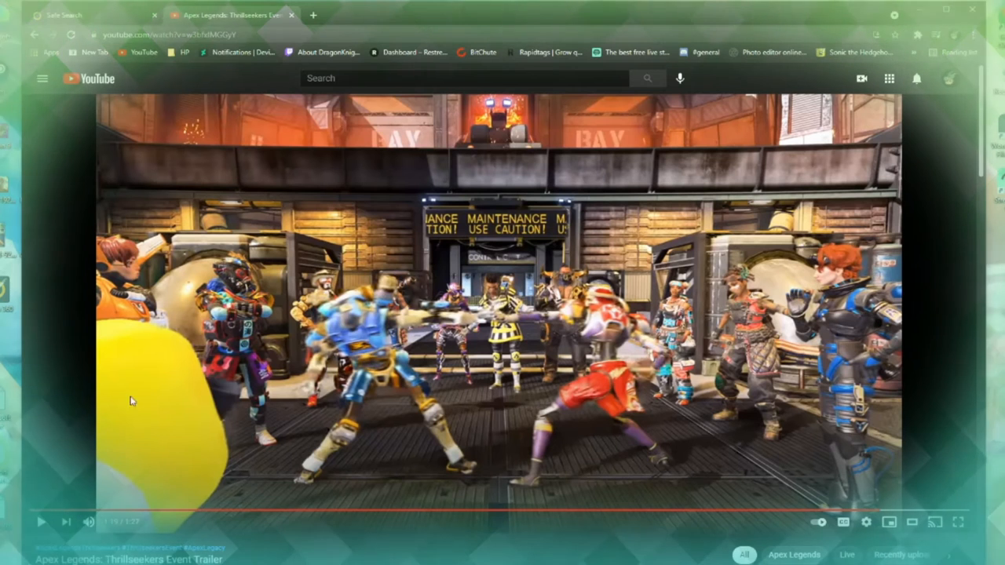
mouse_move(154, 357)
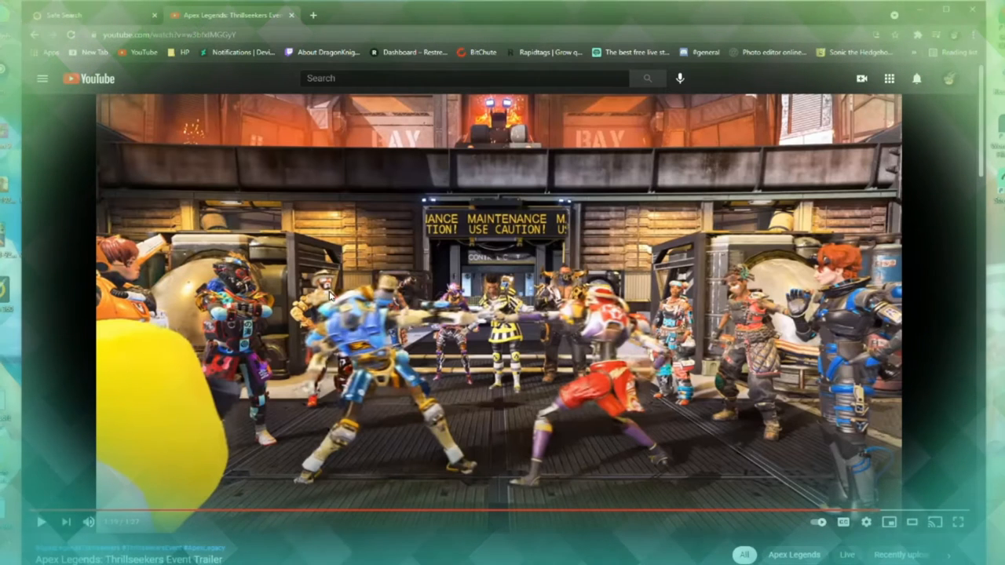
mouse_move(348, 342)
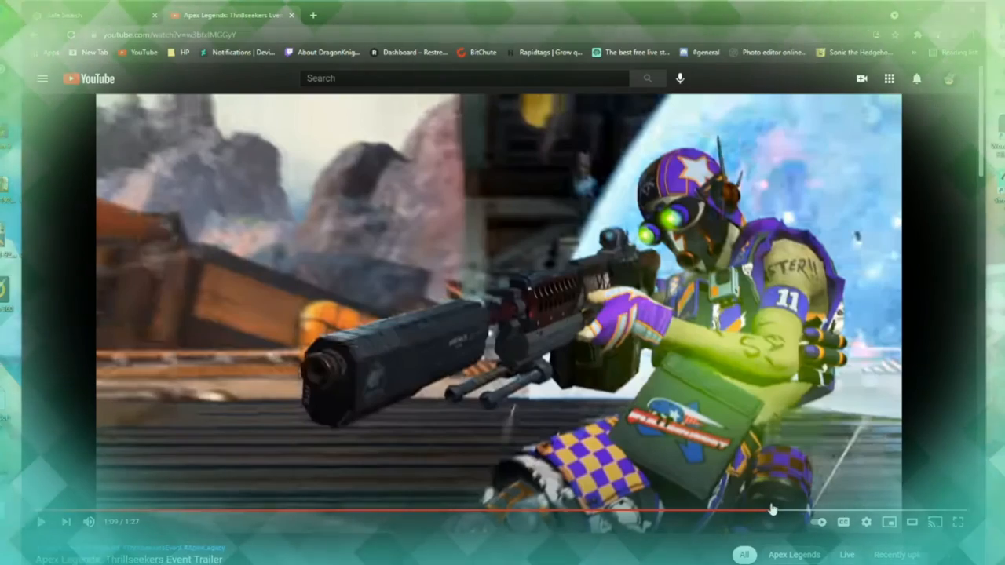
Step: Resume the Thrillseekers trailer and let it play through to its end screen
click(40, 521)
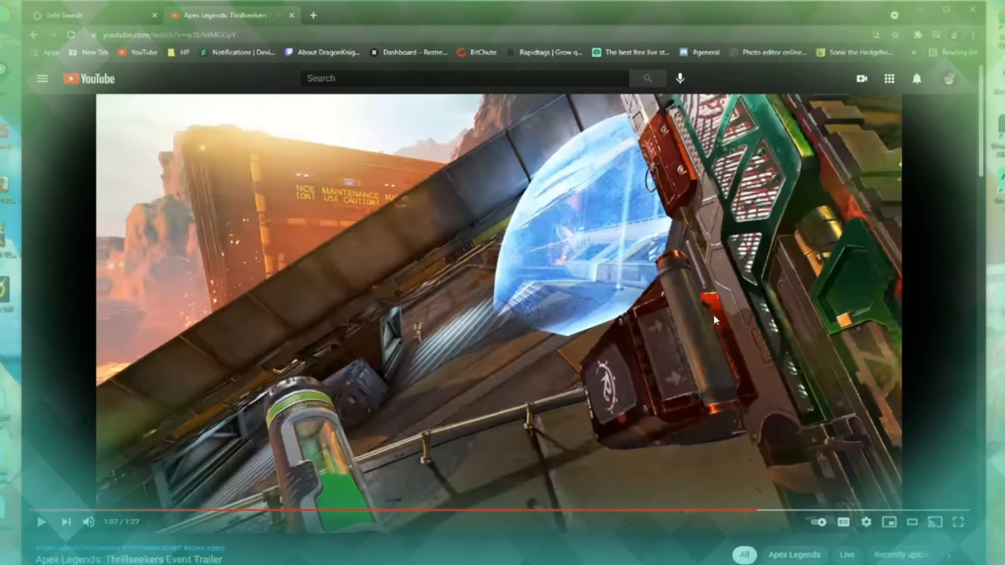
mouse_move(754, 515)
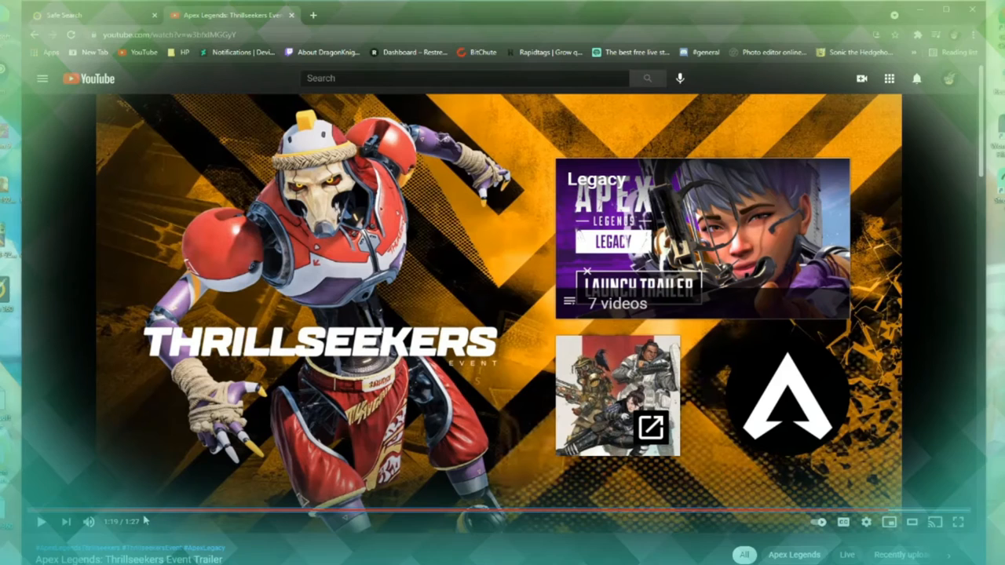
mouse_move(148, 510)
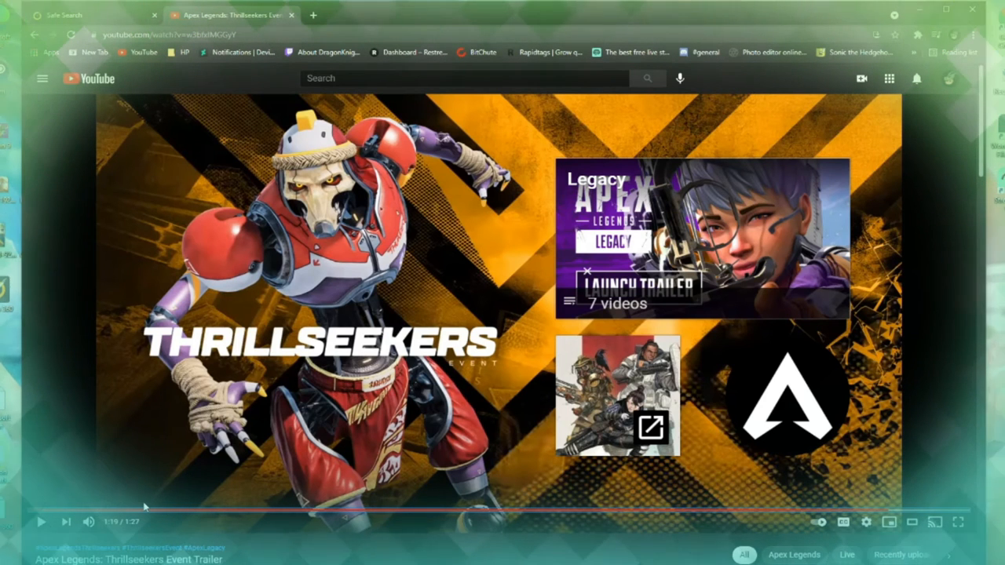
mouse_move(143, 510)
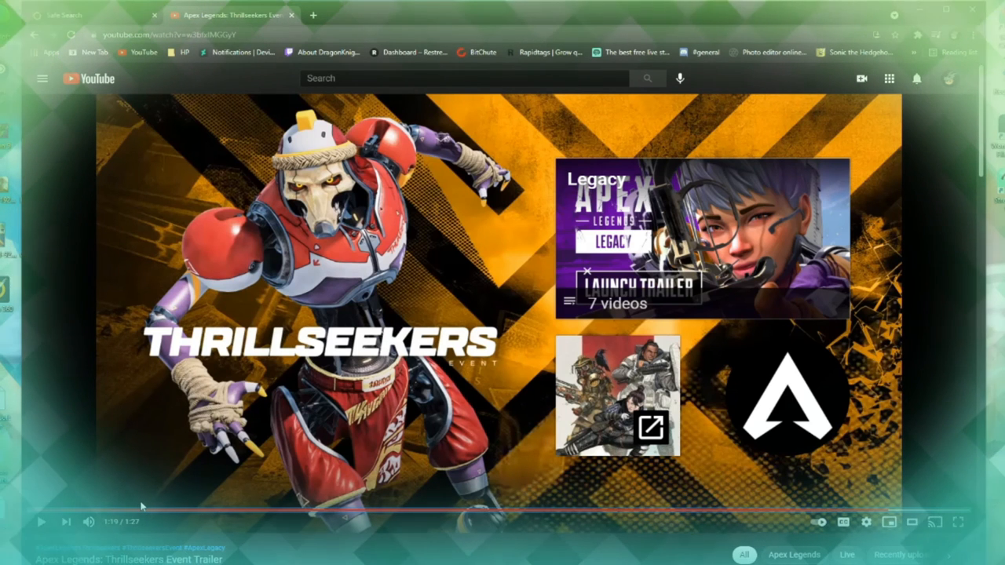
mouse_move(264, 447)
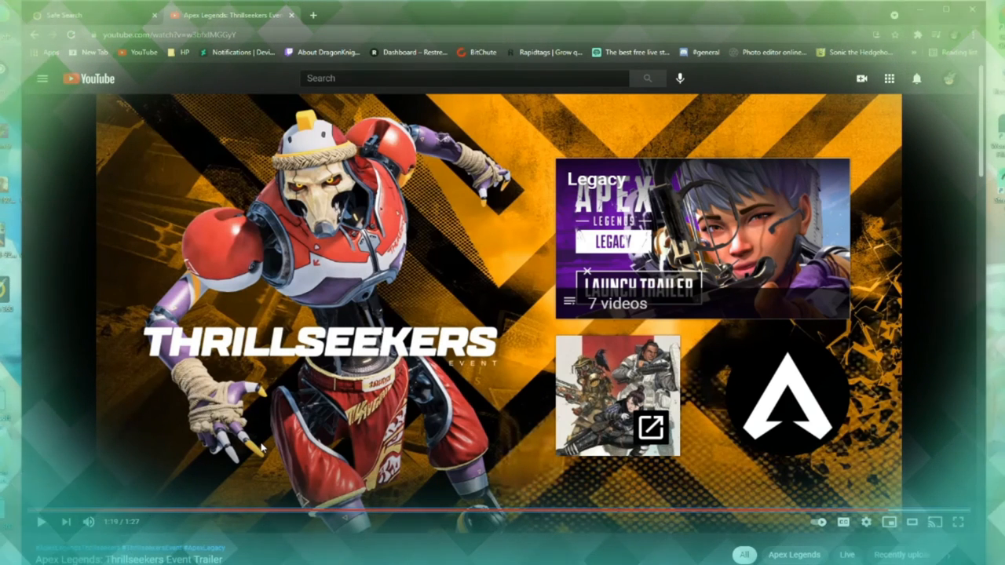